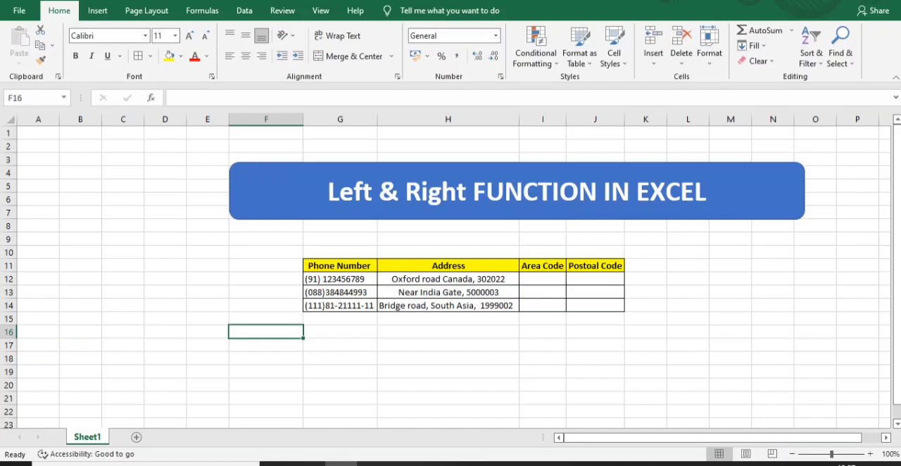
Select Area Code cell I12 and phone G12, trying test entries 0 and 88.
click(543, 279)
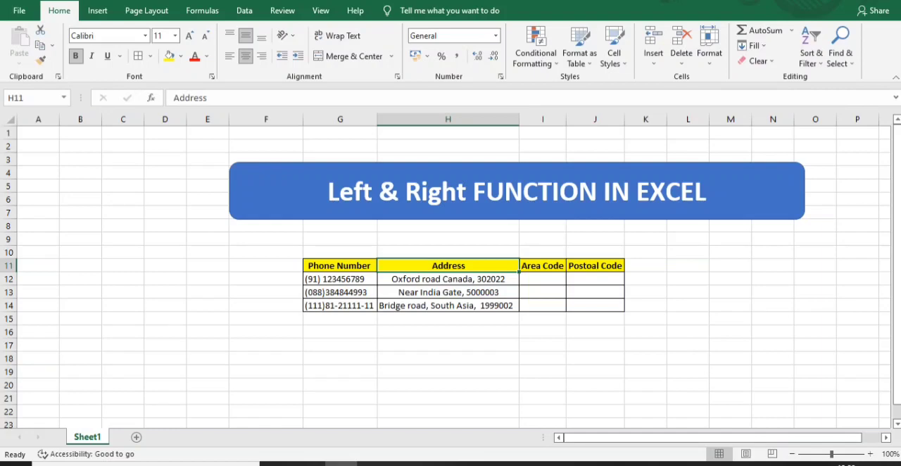
click(543, 279)
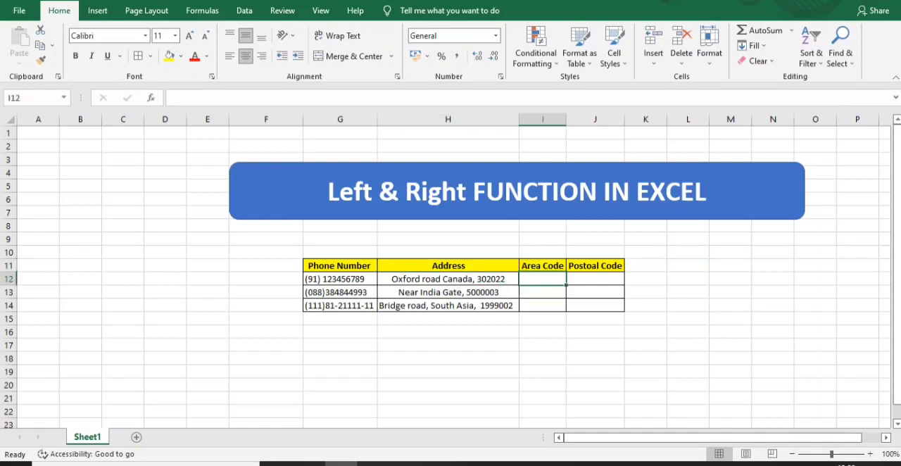
click(340, 279)
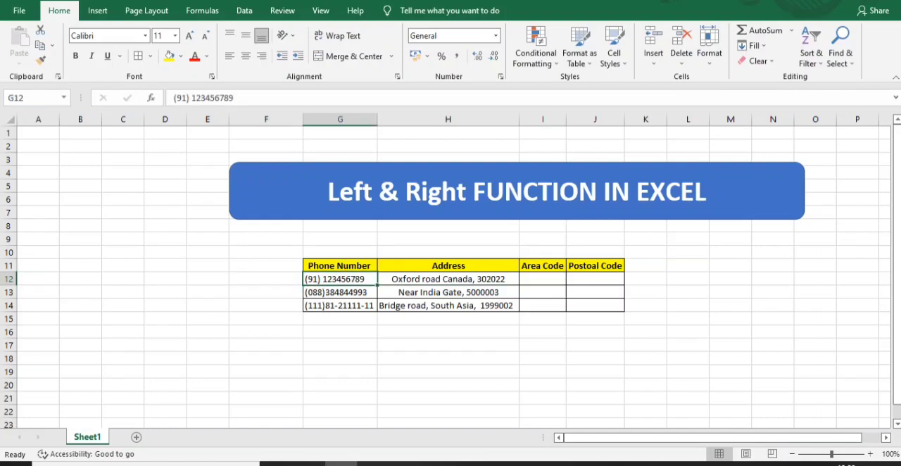
click(542, 279)
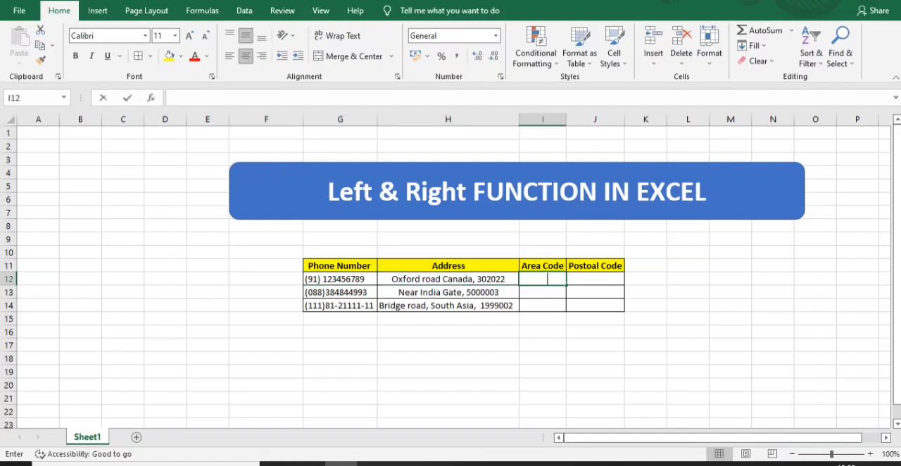
text(0)
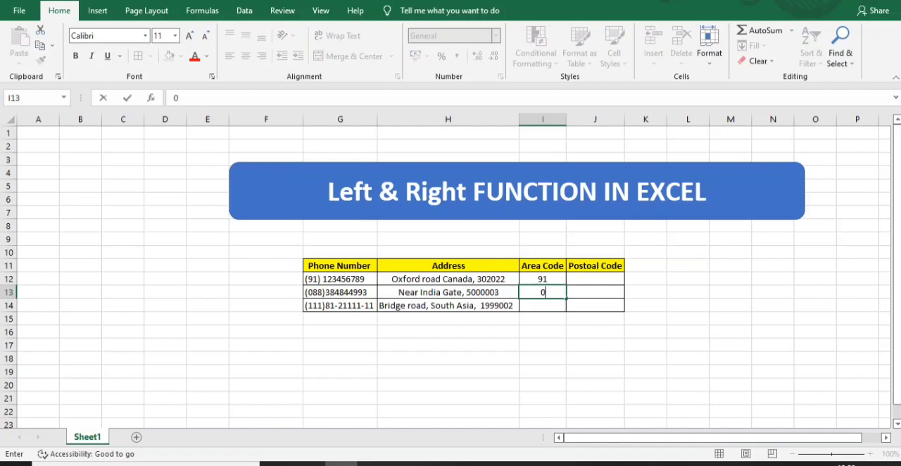
text(88)
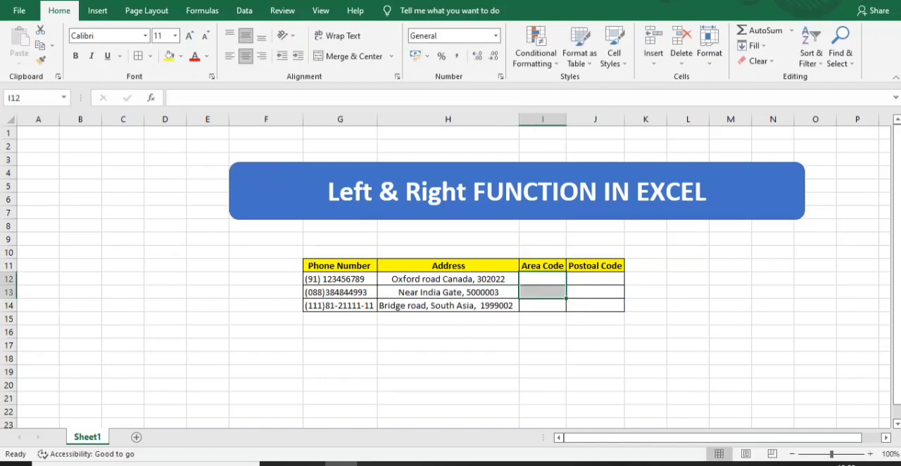
click(542, 279)
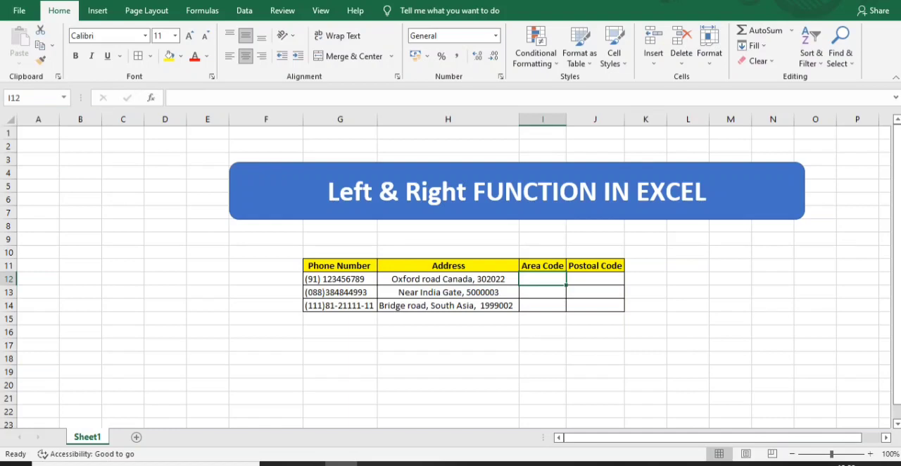
Start the formula =left(G12, in I12.
text(=)
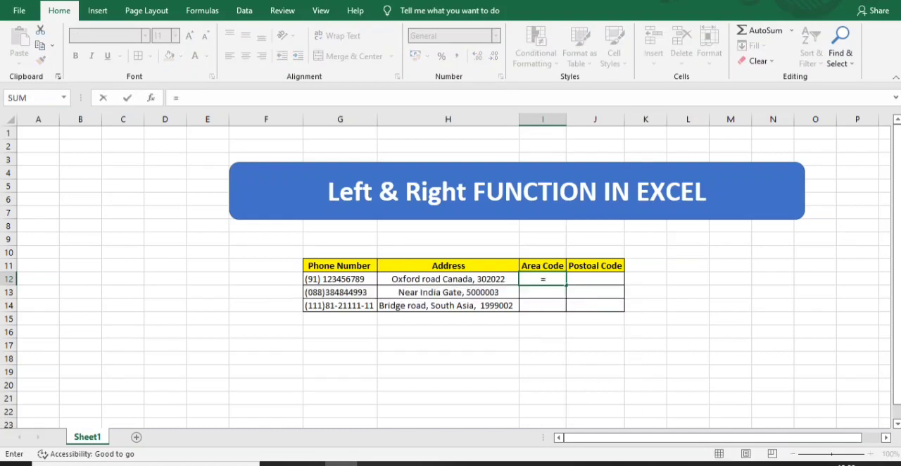
text(left)
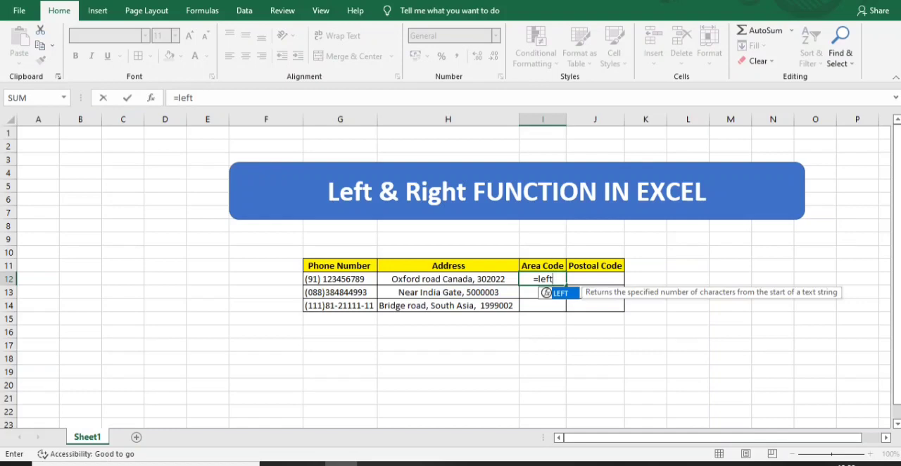
text(()
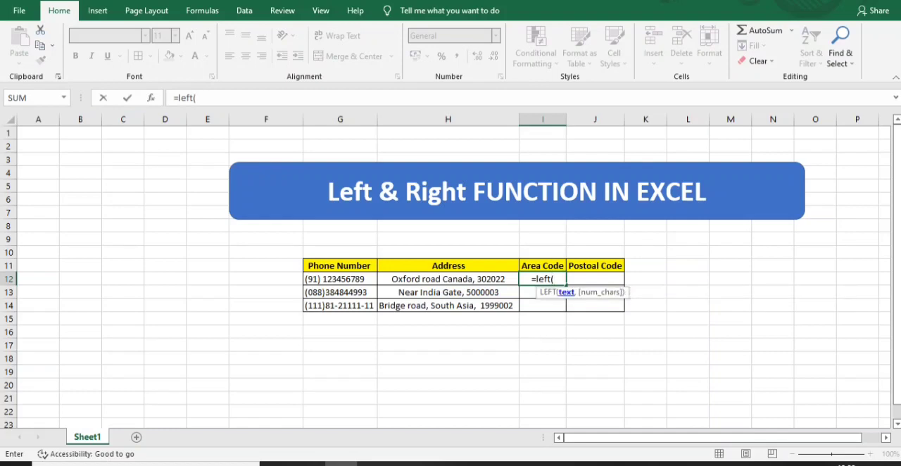
click(340, 279)
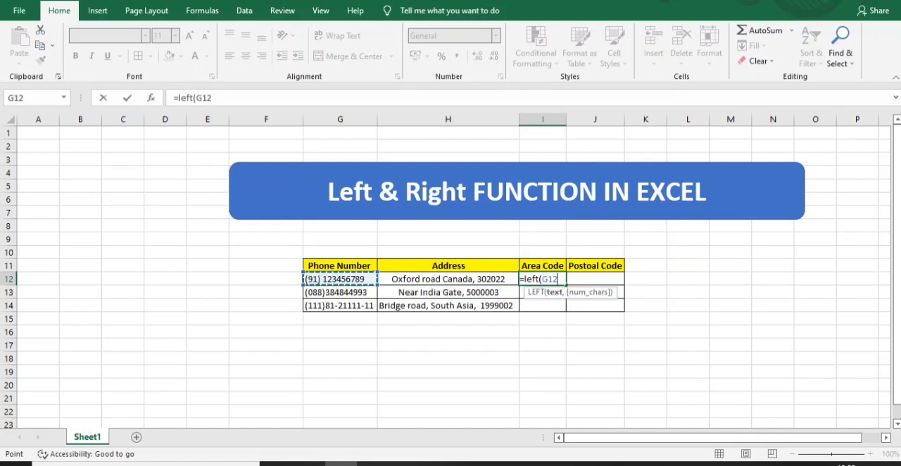
text(,)
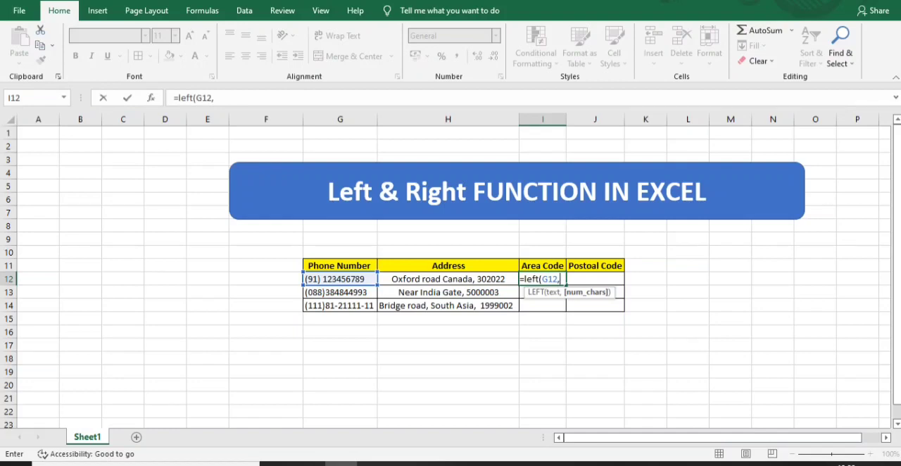
Enter 4 as the LEFT character count in the I12 formula.
text(4)
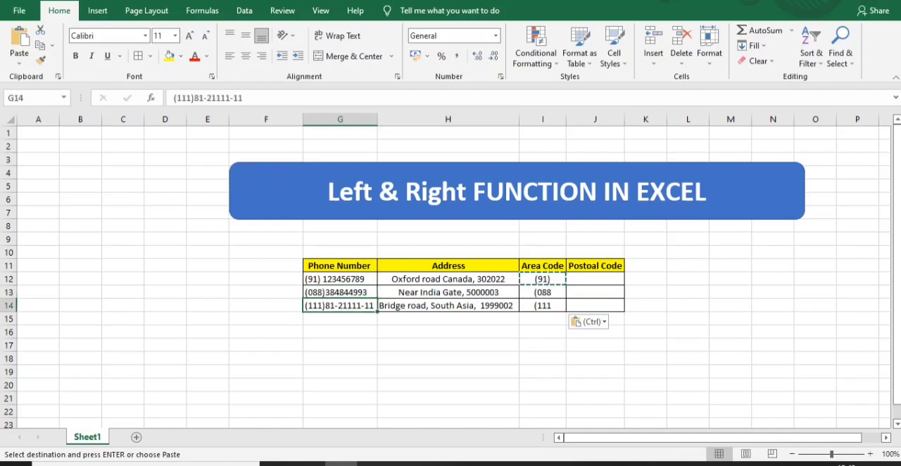
Select an Area Code cell, then the third phone number, to extend codes to 5 characters.
click(542, 292)
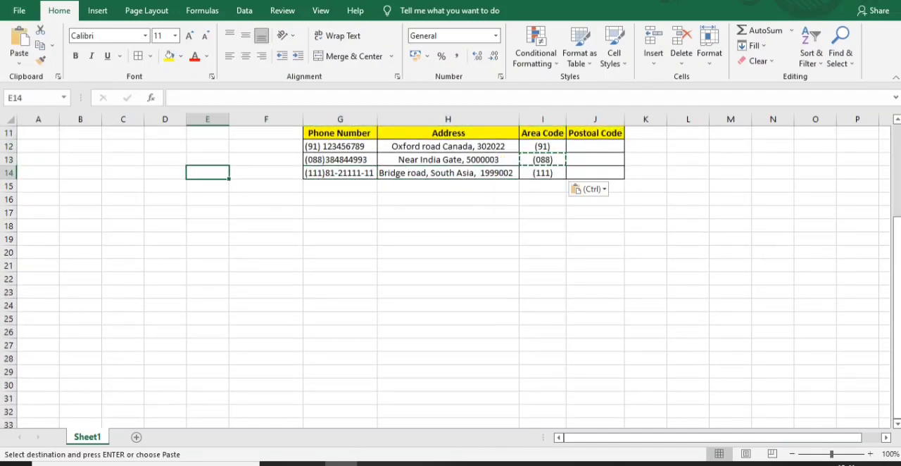
click(340, 172)
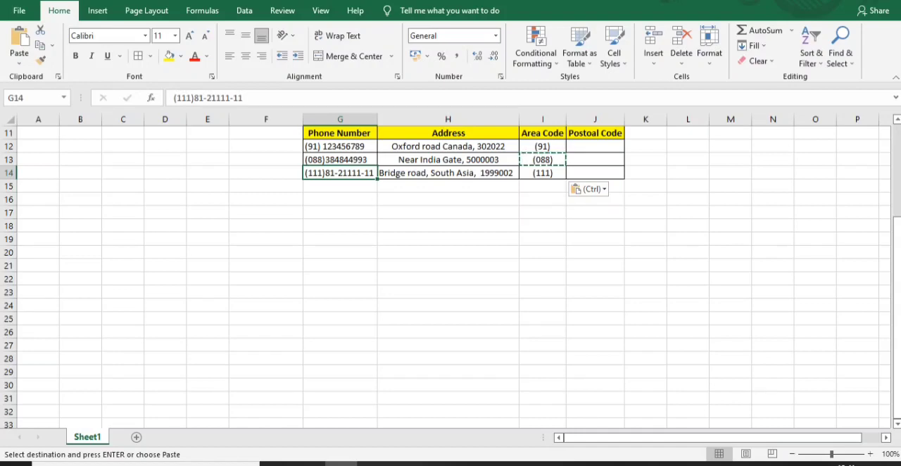
Open I14's formula and delete the character count 5.
click(543, 172)
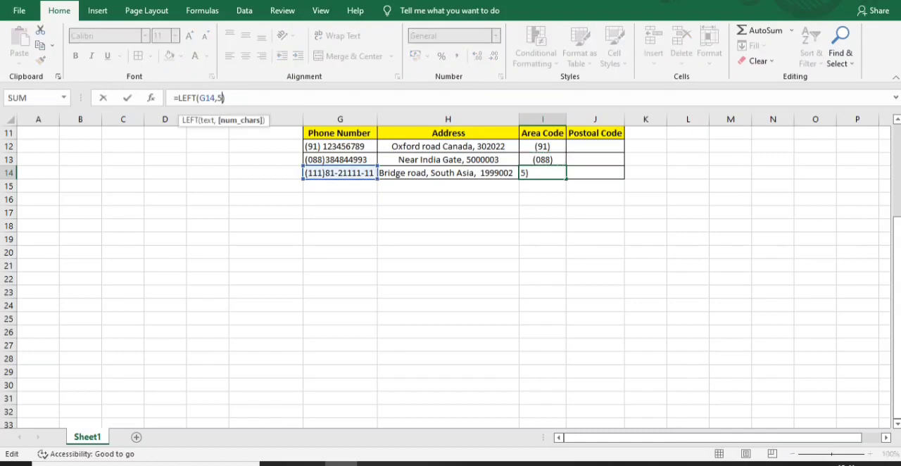
key(Backspace)
text(8)
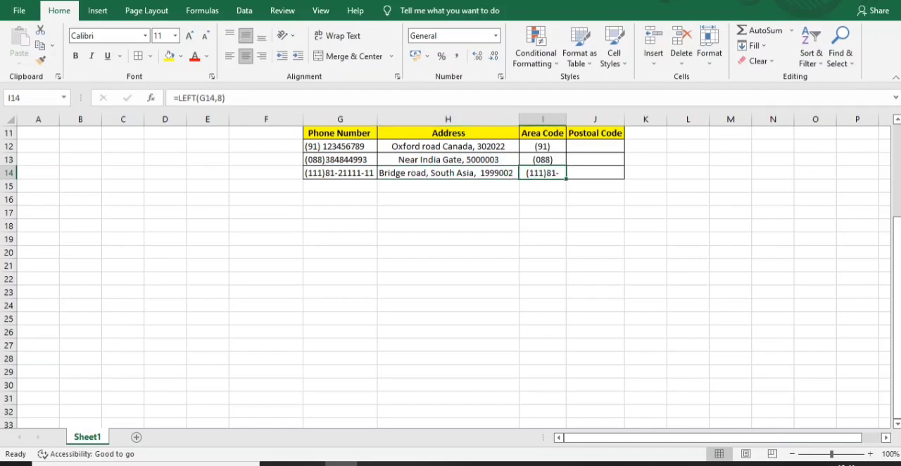
click(542, 147)
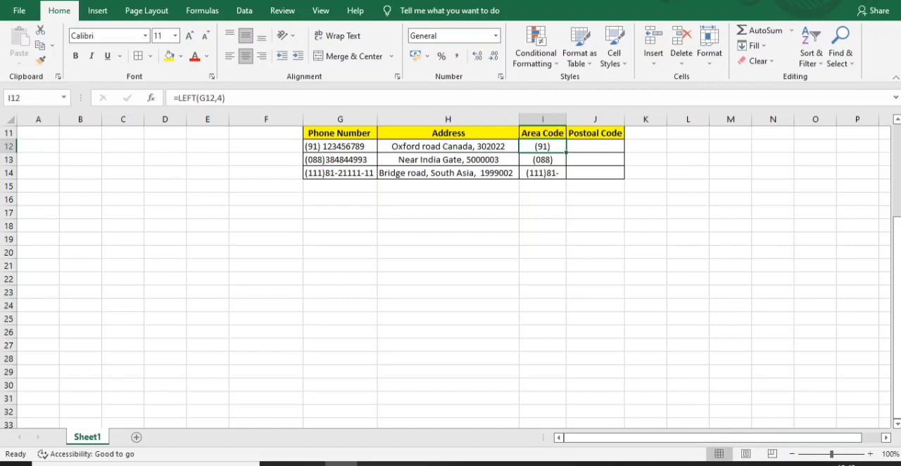
click(595, 146)
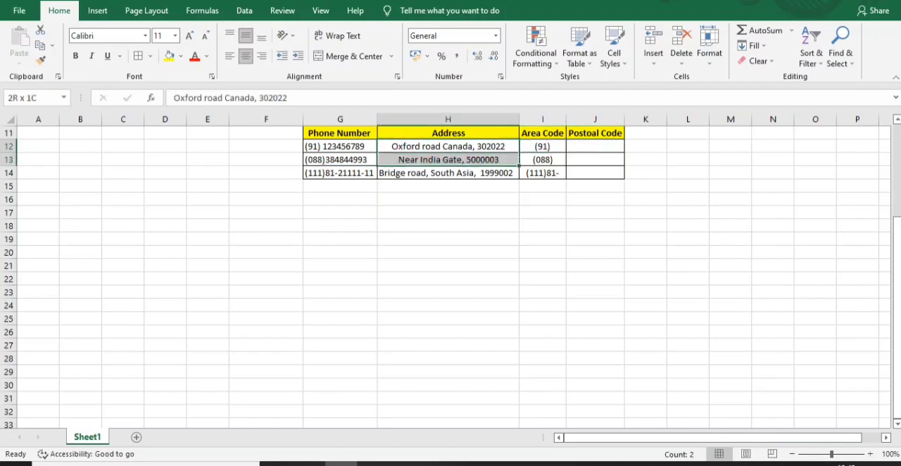
click(448, 146)
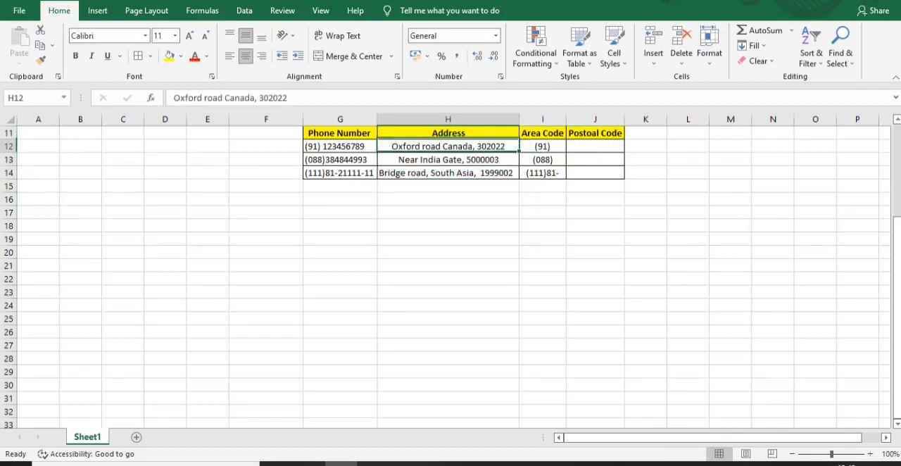
drag(448, 159, 448, 173)
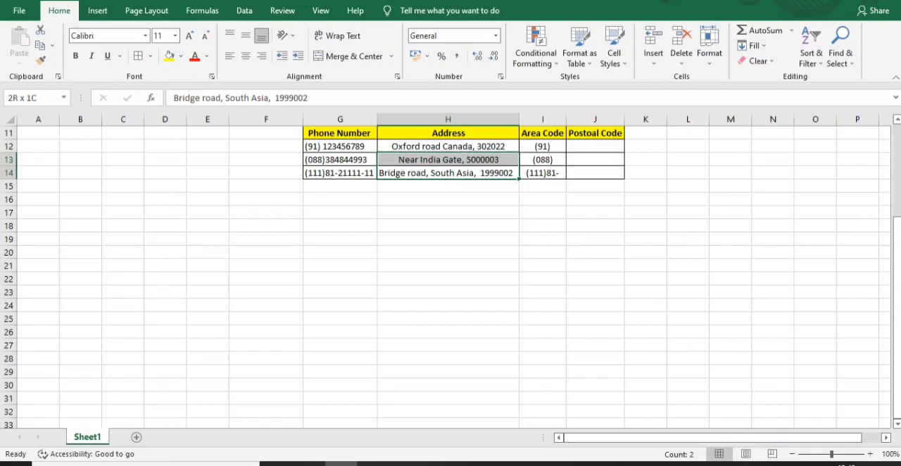
click(448, 146)
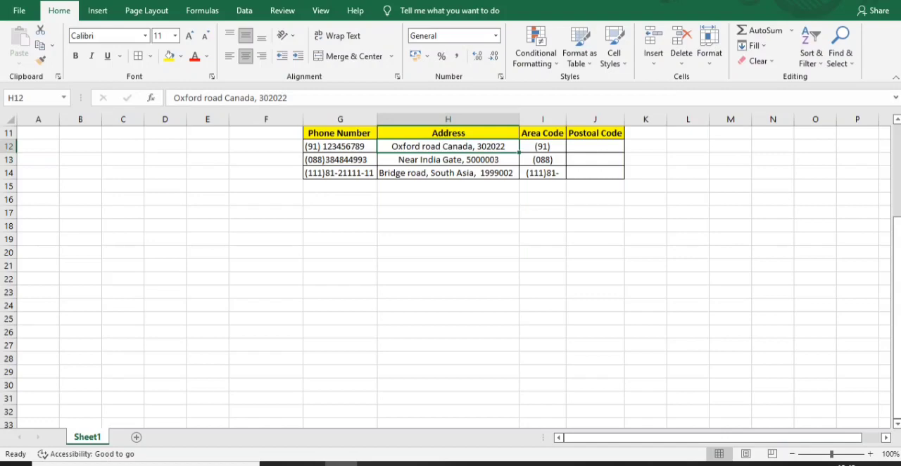
click(595, 147)
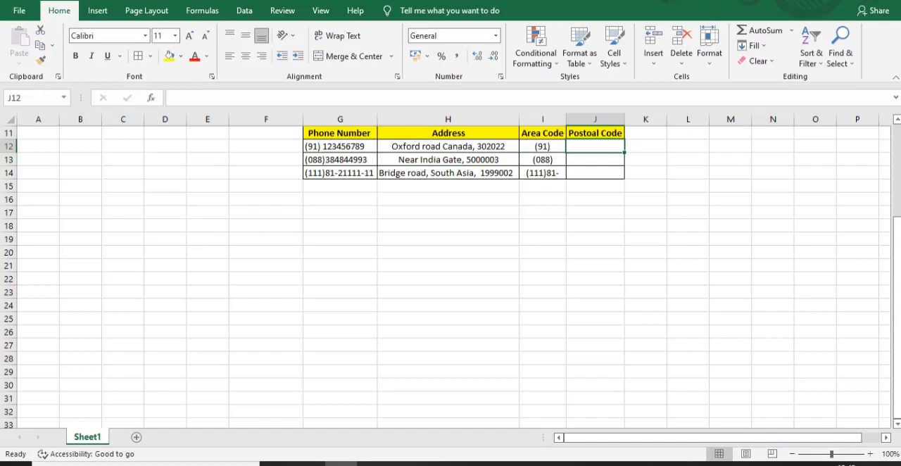
Enter =RIGHT(H12,6) in J12 to extract the first postal code.
text(=ri)
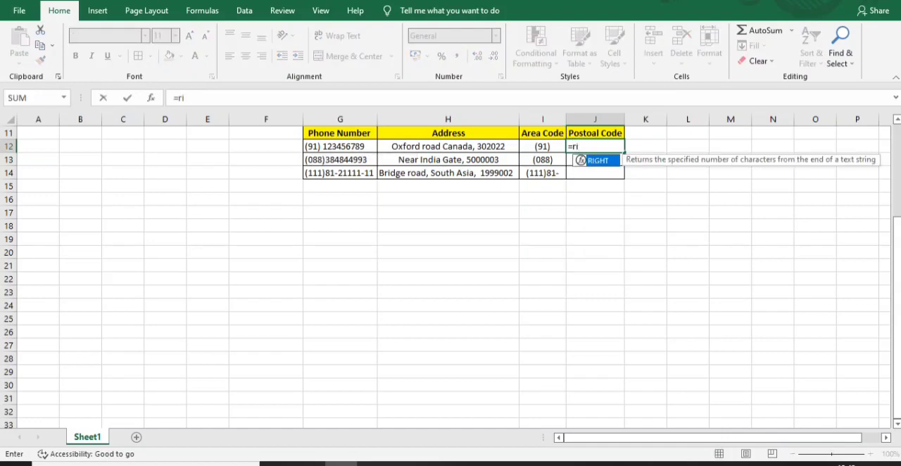
text(ght()
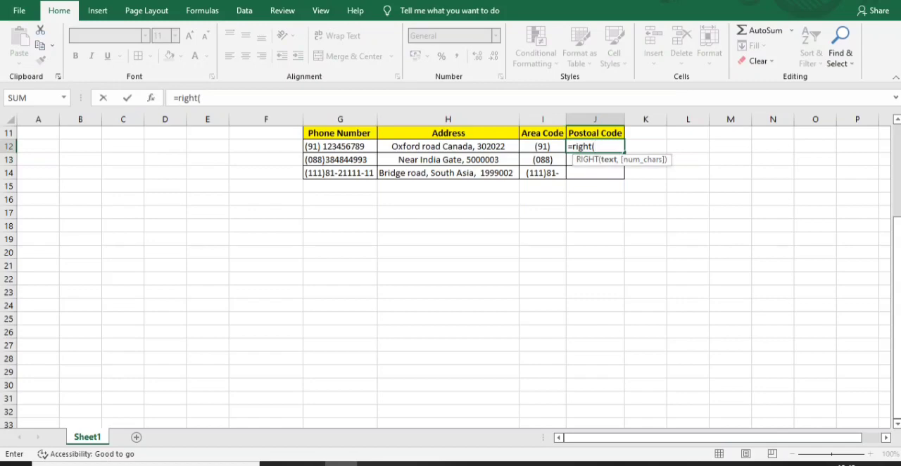
click(447, 146)
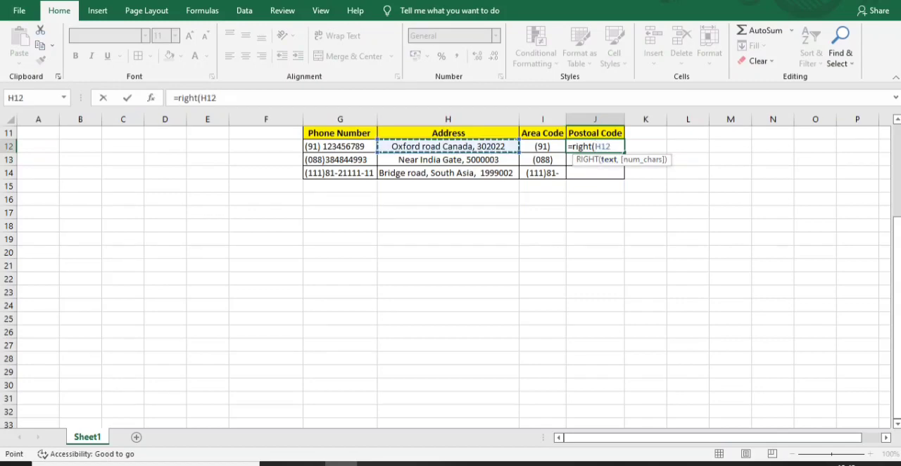
text(,)
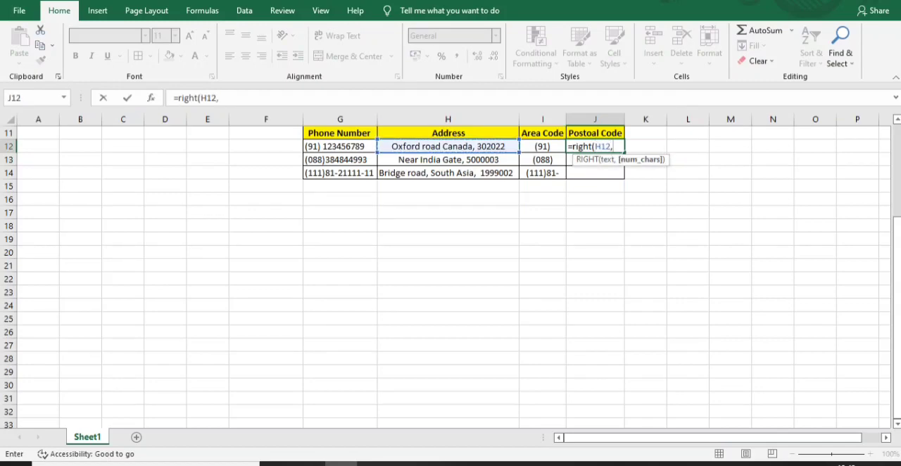
text(6))
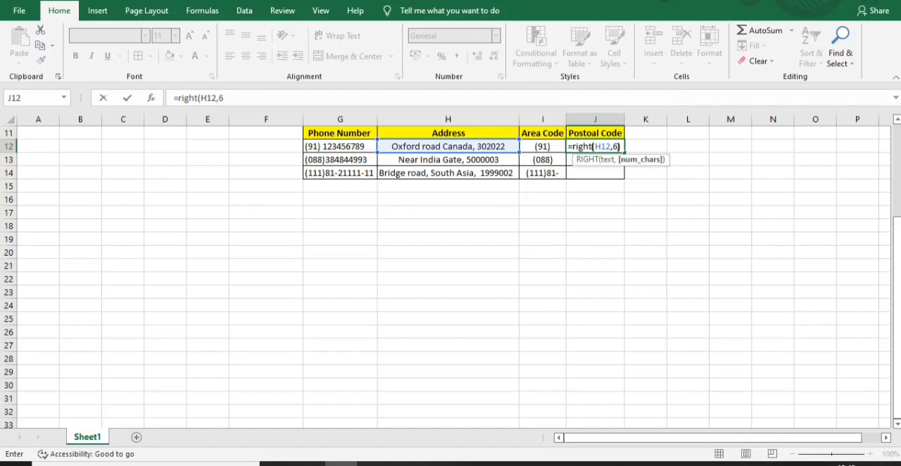
key(Enter)
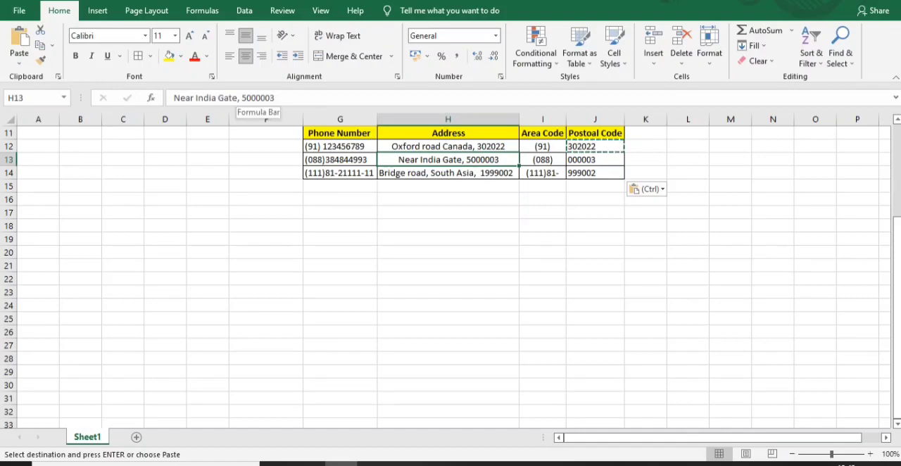
Change J13's count to 7, i.e. =RIGHT(H13,7), checking the second and third results.
click(595, 159)
text(=RIGHT(H13,)
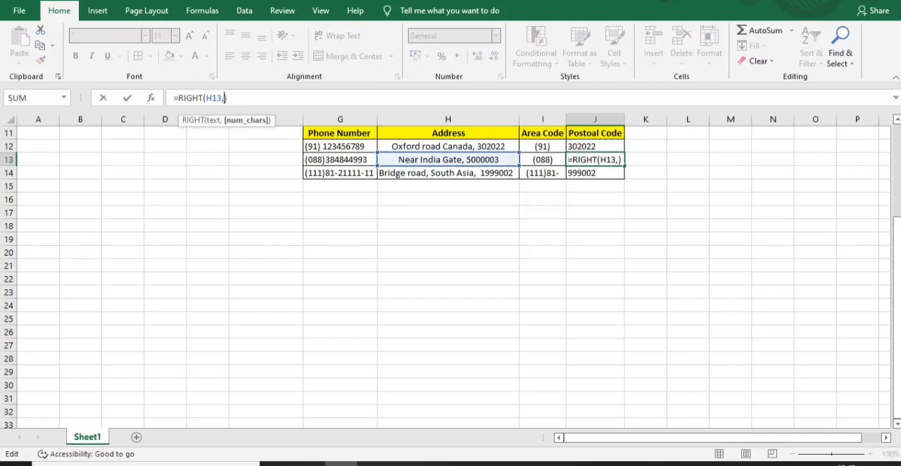
text(7)
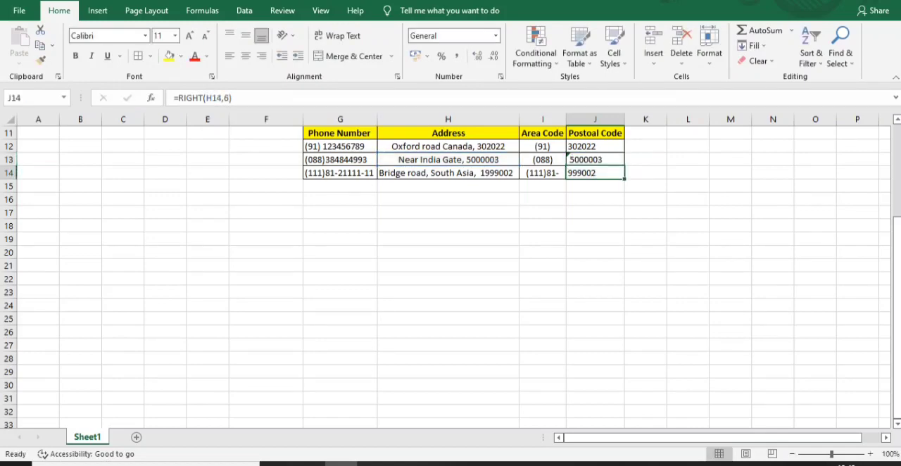
click(595, 159)
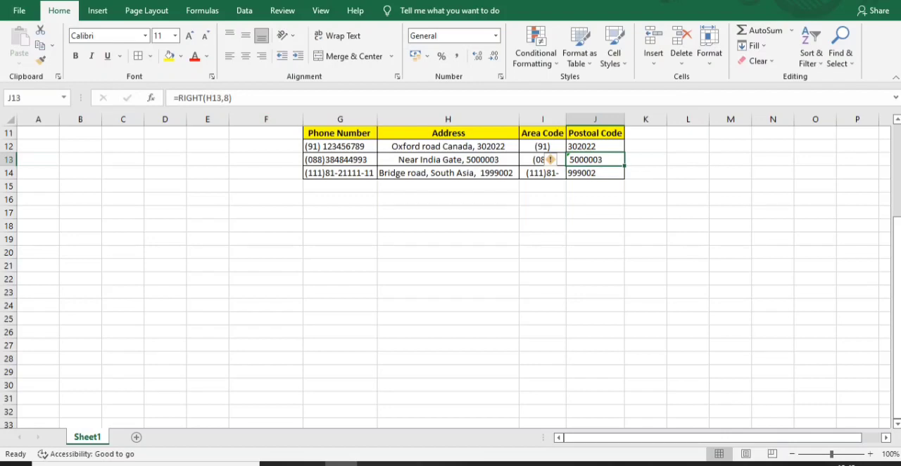
click(595, 173)
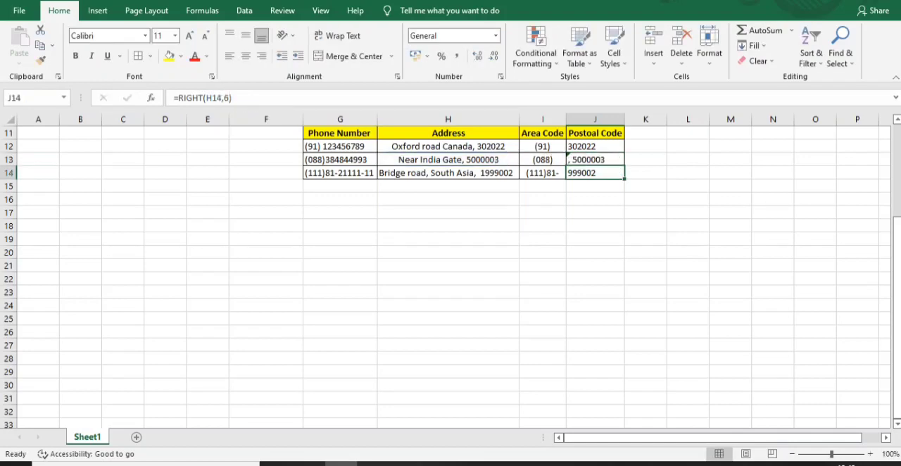
click(595, 159)
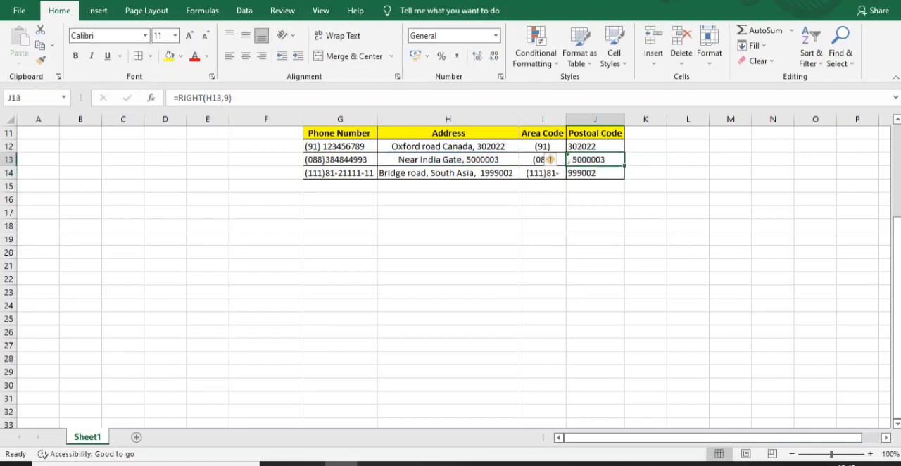
text(=RIGHT(H137)
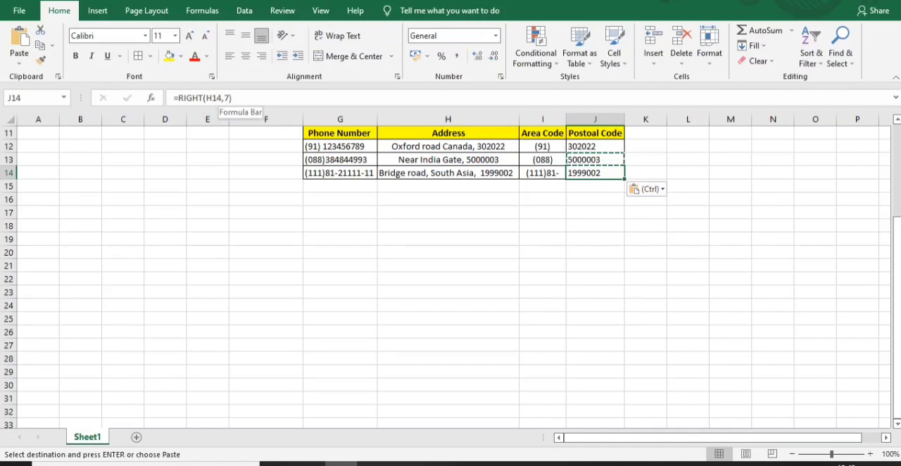
click(448, 173)
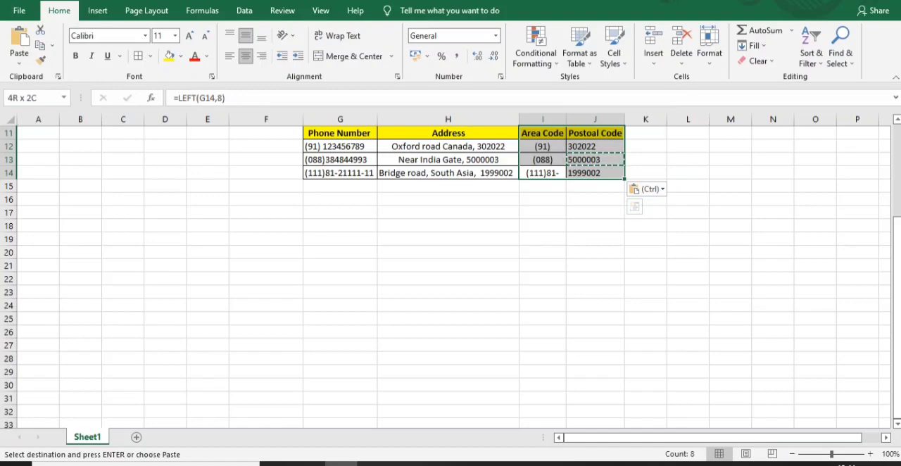
click(542, 159)
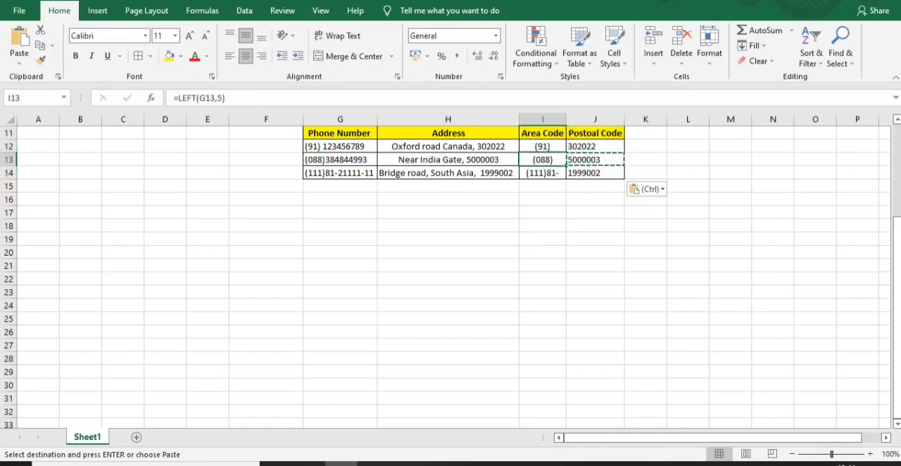